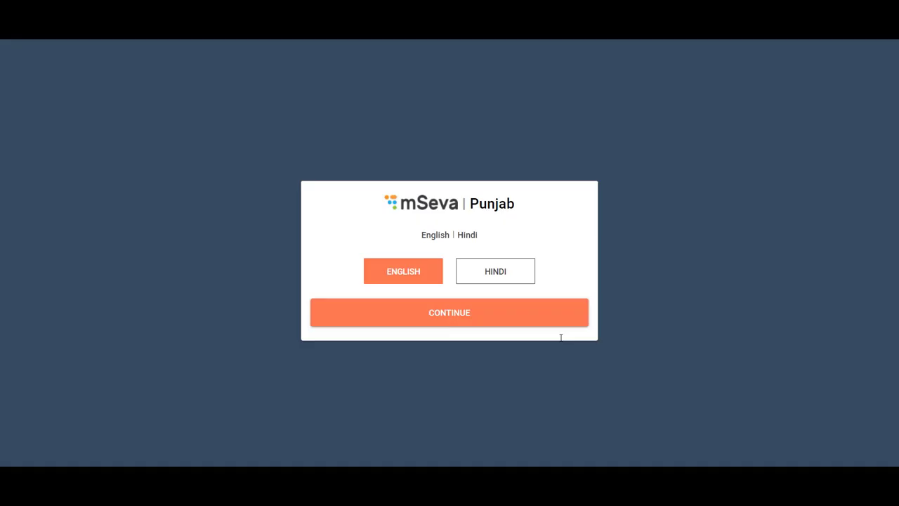
Choose English as the language and sign in with the OTP
left_click(449, 312)
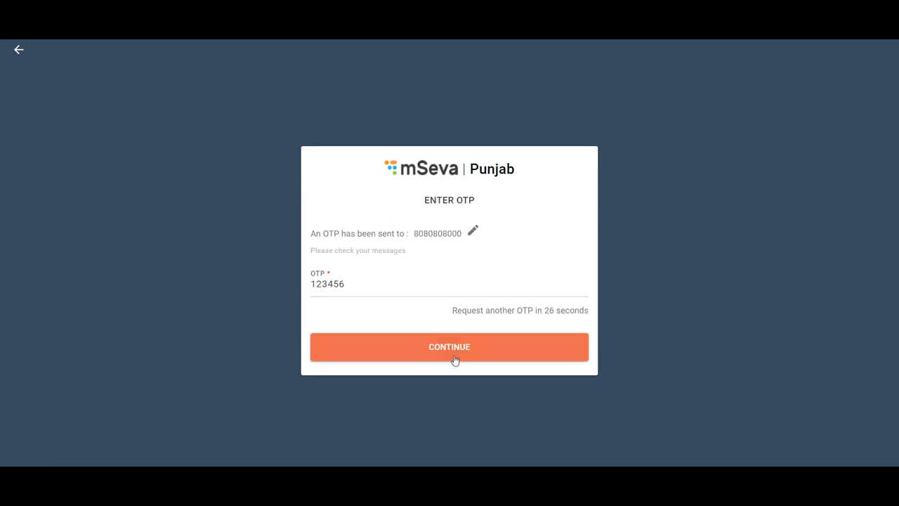
left_click(448, 346)
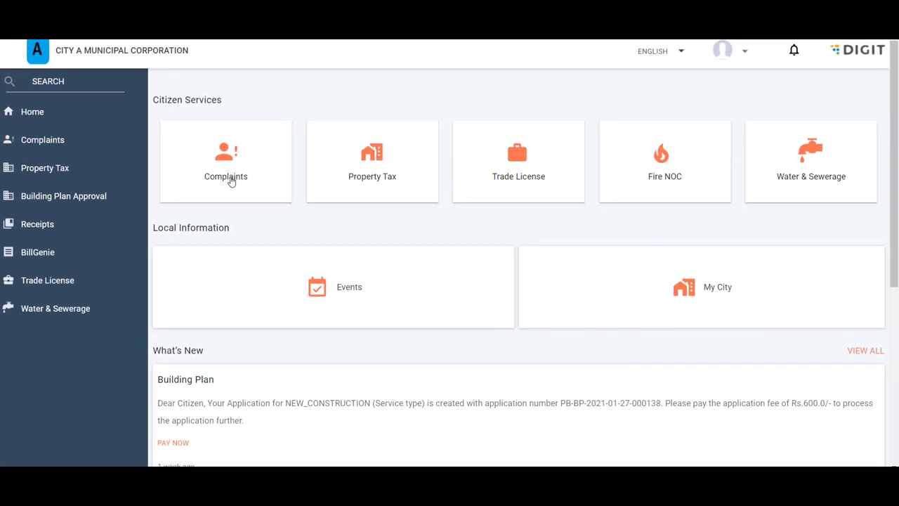
Begin a new complaint from the Complaints section and select Garbage as its type
left_click(225, 161)
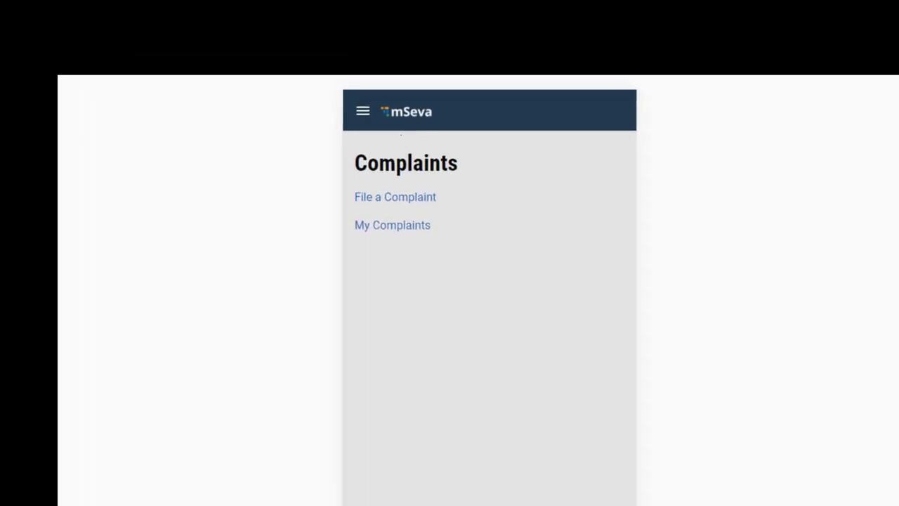
left_click(394, 197)
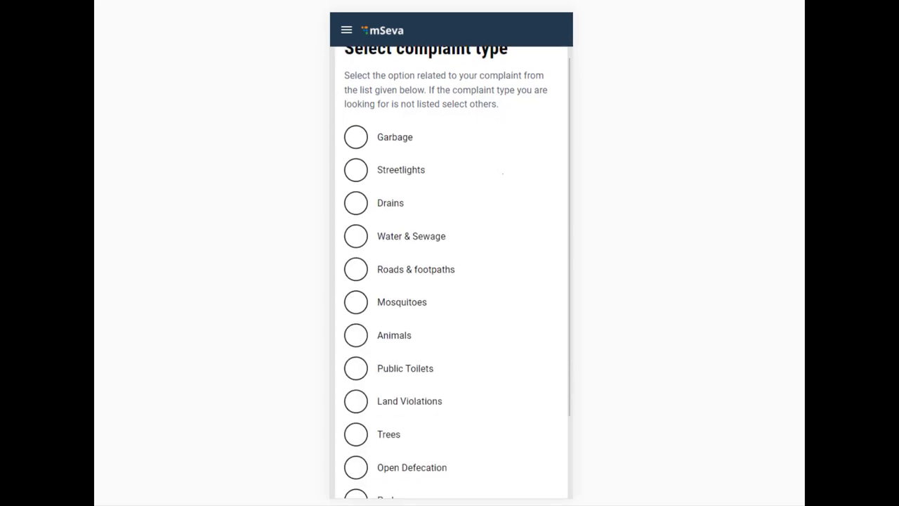
scroll("down", 3)
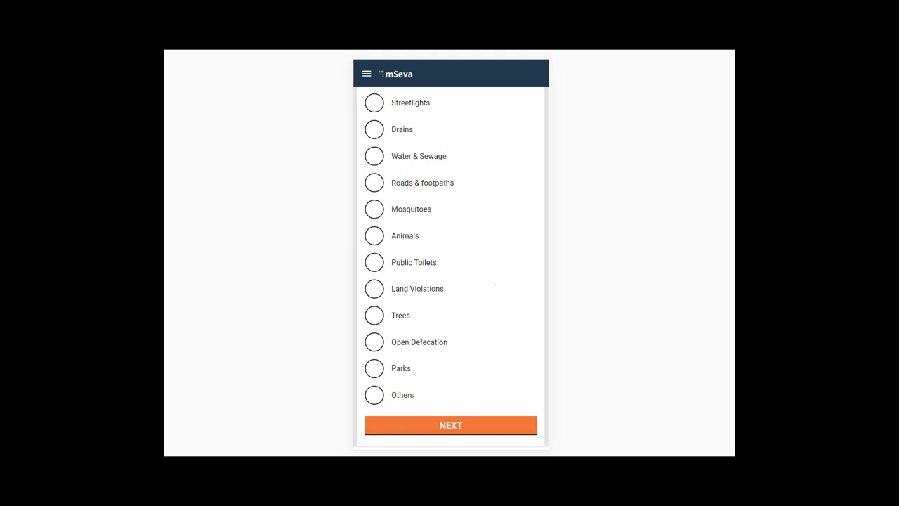
scroll("up", 3)
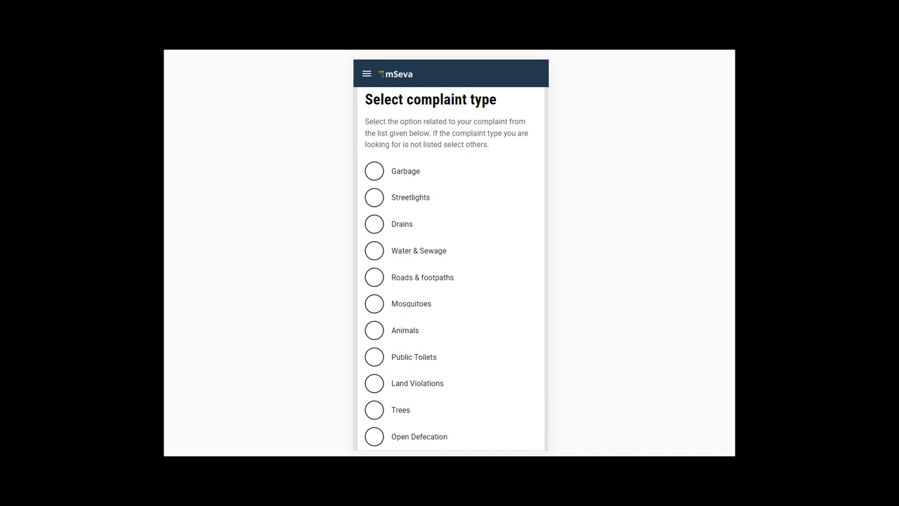
left_click(373, 171)
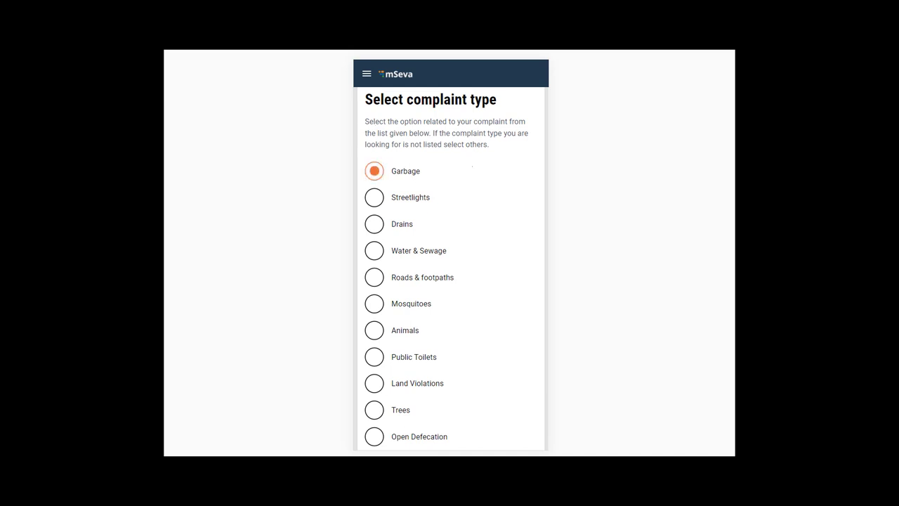
scroll("down", 3)
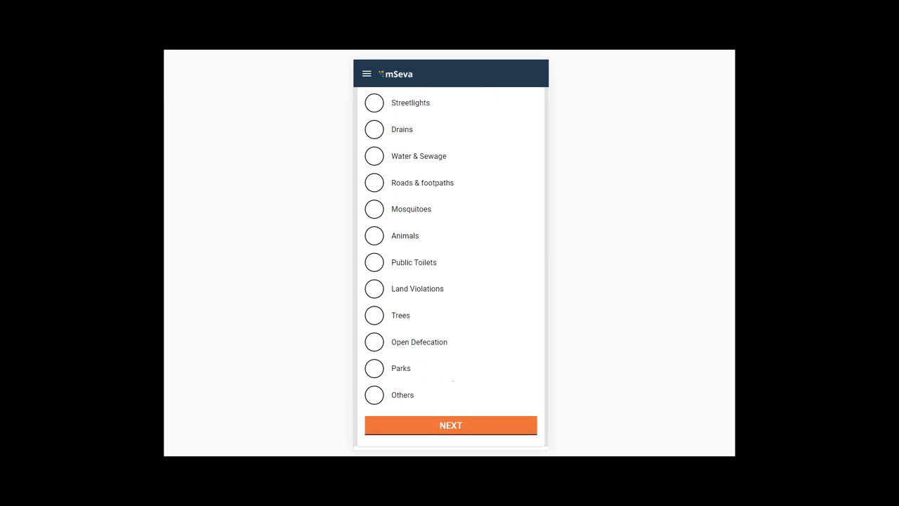
Pick the 'Garbage needs to be cleared' sub-type and continue to the pincode page
left_click(450, 425)
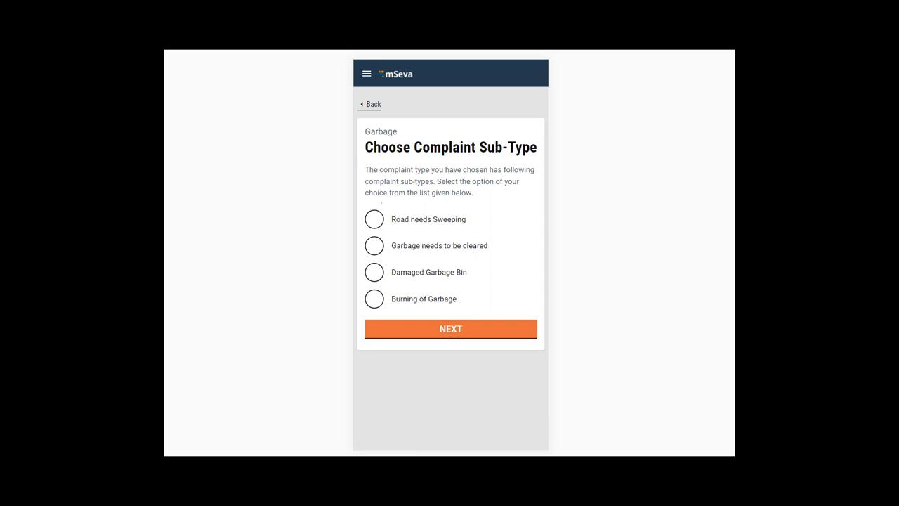
left_click(374, 245)
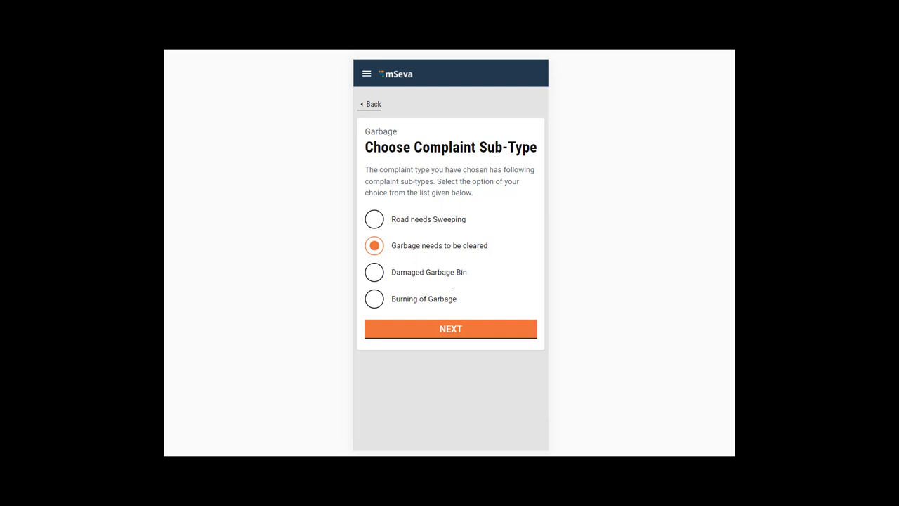
left_click(450, 329)
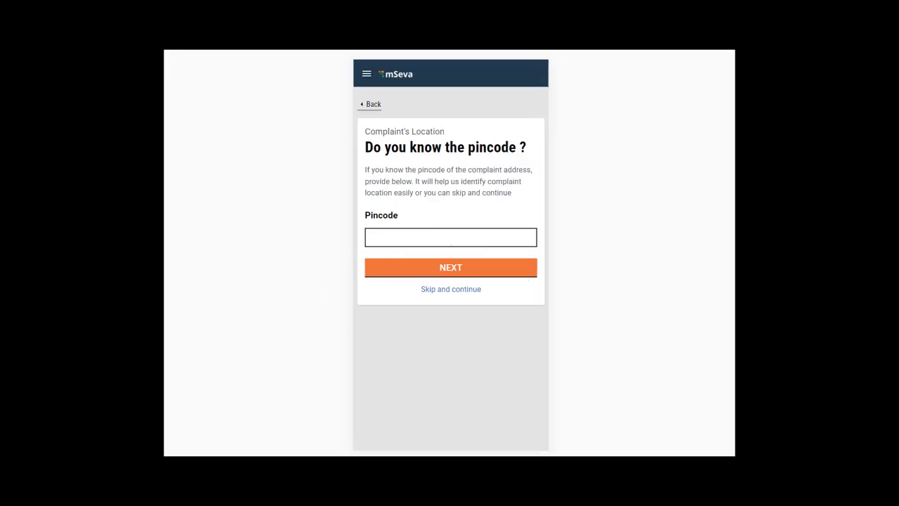
Skip the pincode and set the location to City A, Main Road Abadpura
left_click(450, 289)
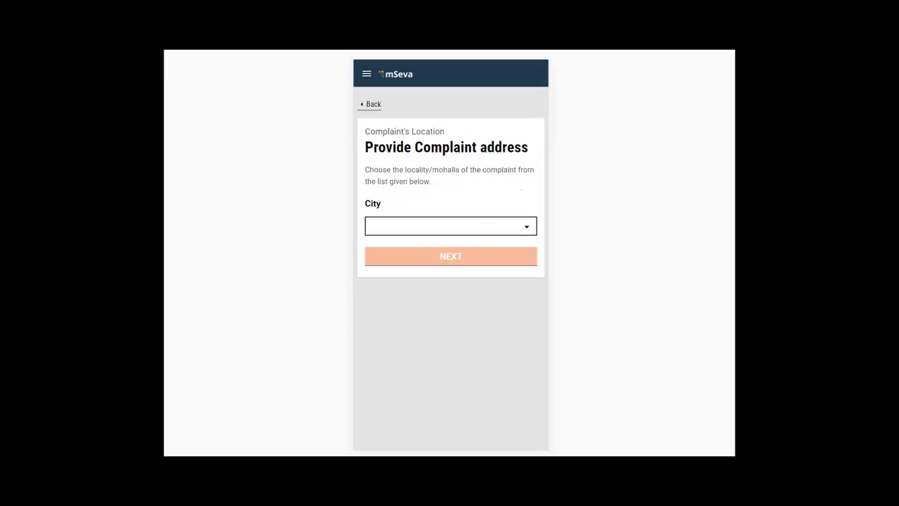
left_click(450, 226)
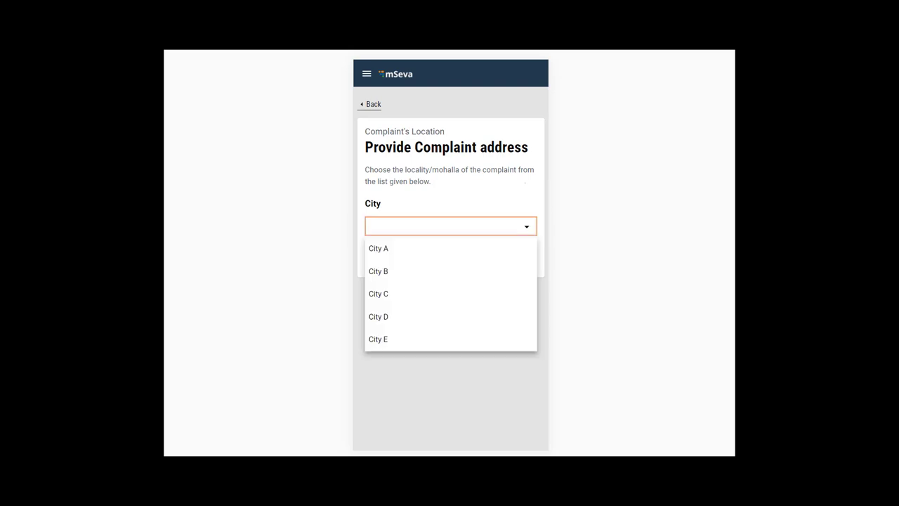
left_click(379, 248)
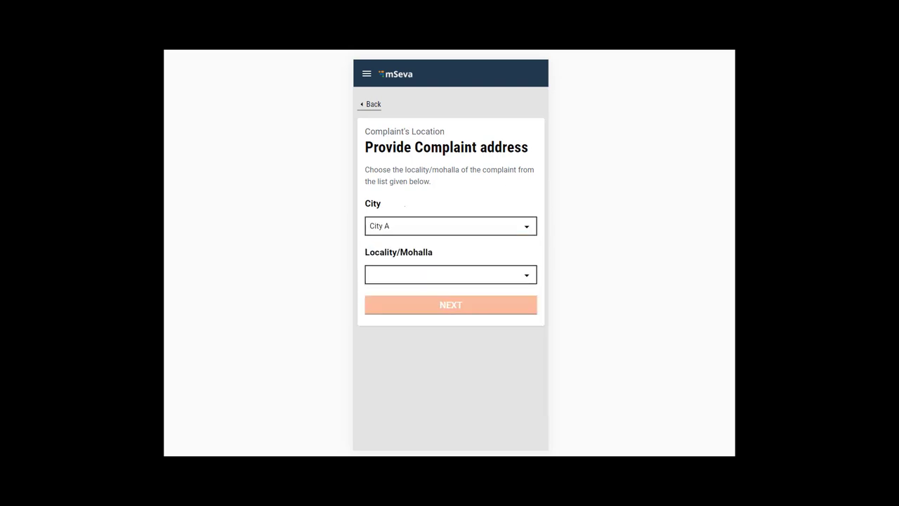
left_click(446, 274)
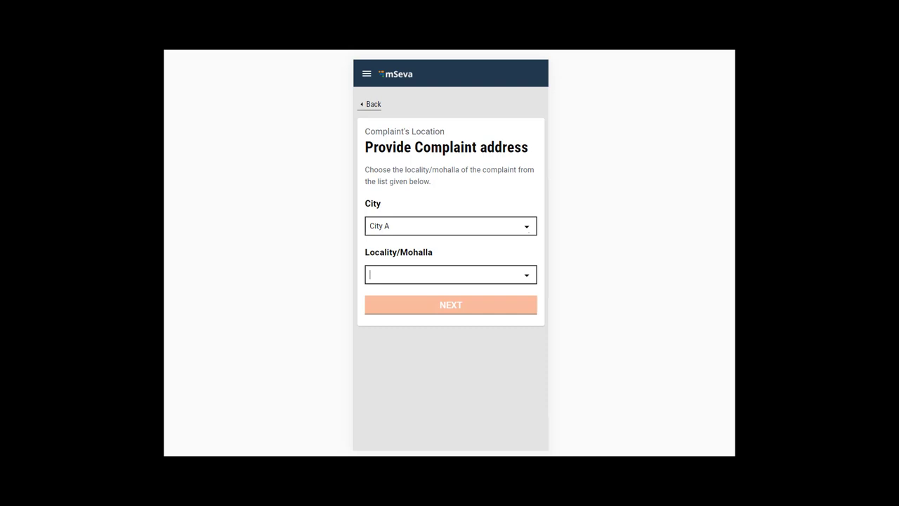
left_click(450, 275)
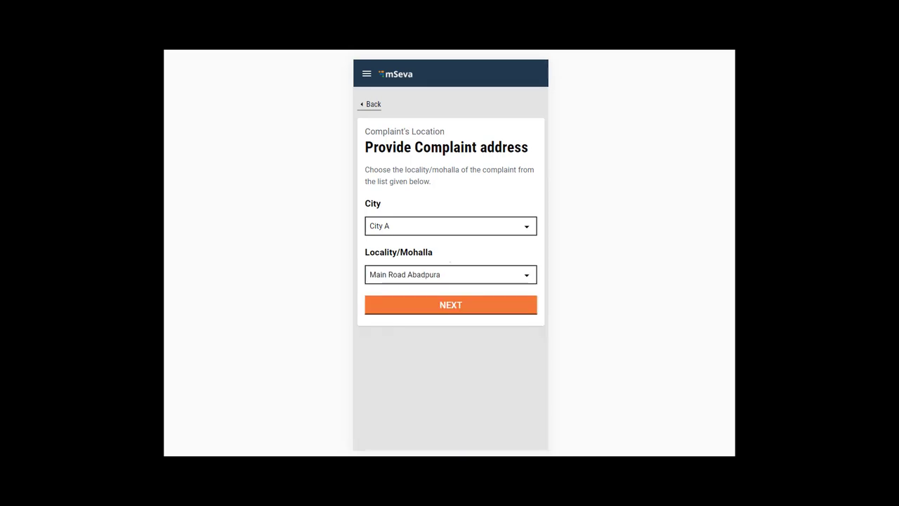
left_click(450, 304)
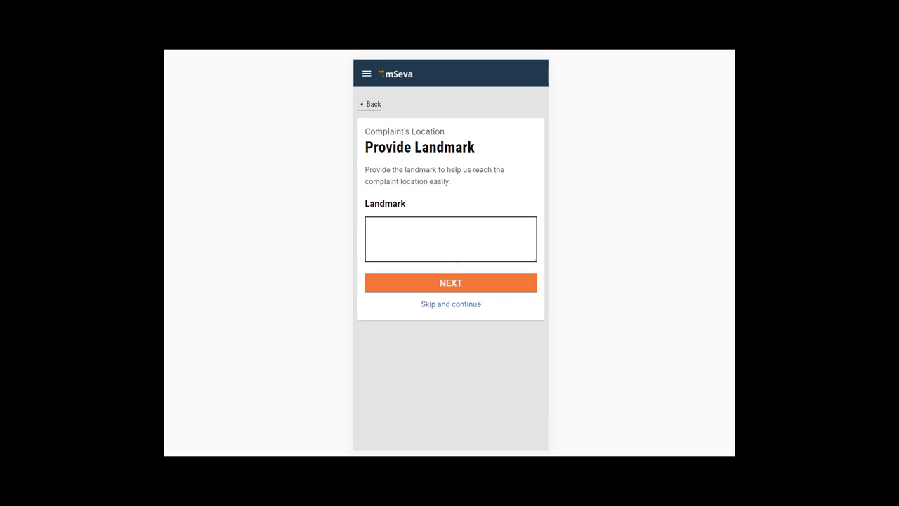
Skip the Provide Landmark question without entering a landmark
left_click(450, 283)
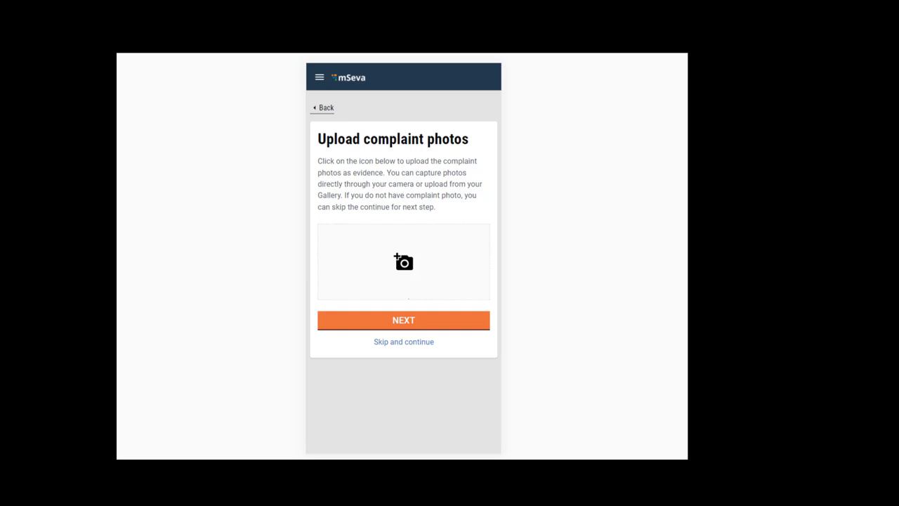
left_click(403, 342)
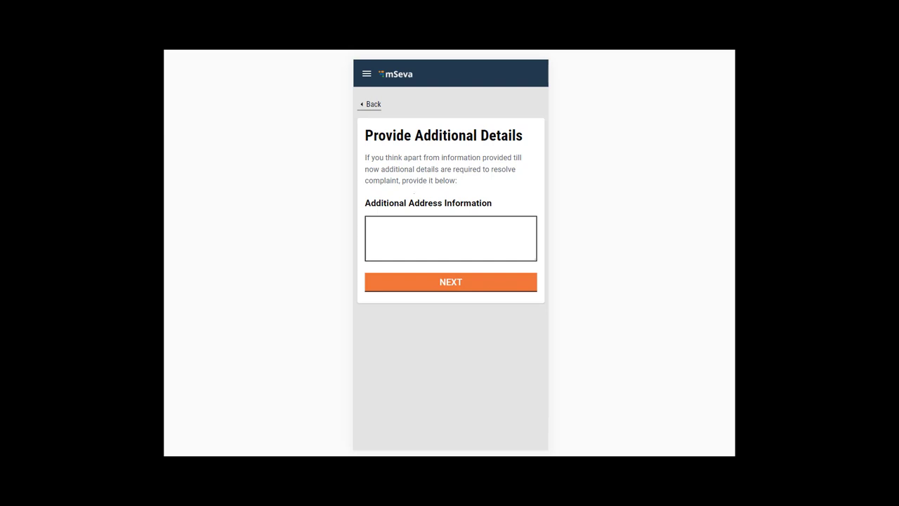
left_click(450, 281)
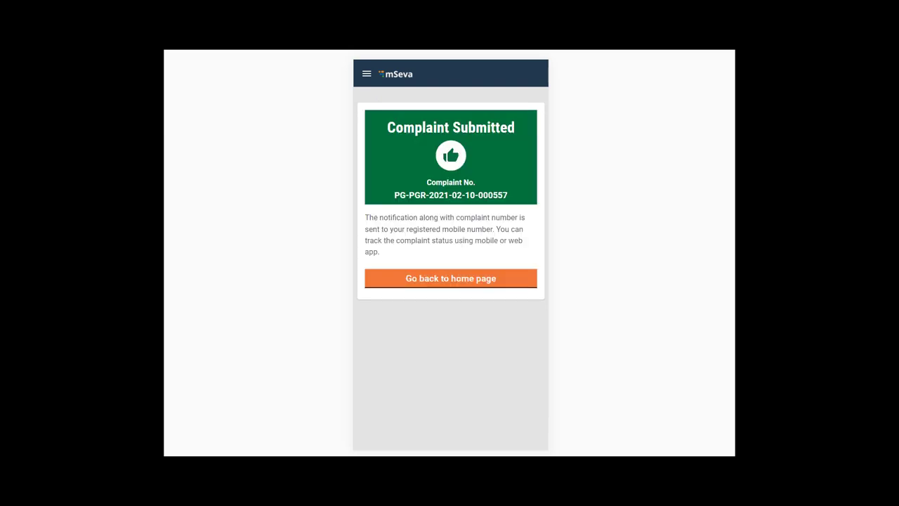